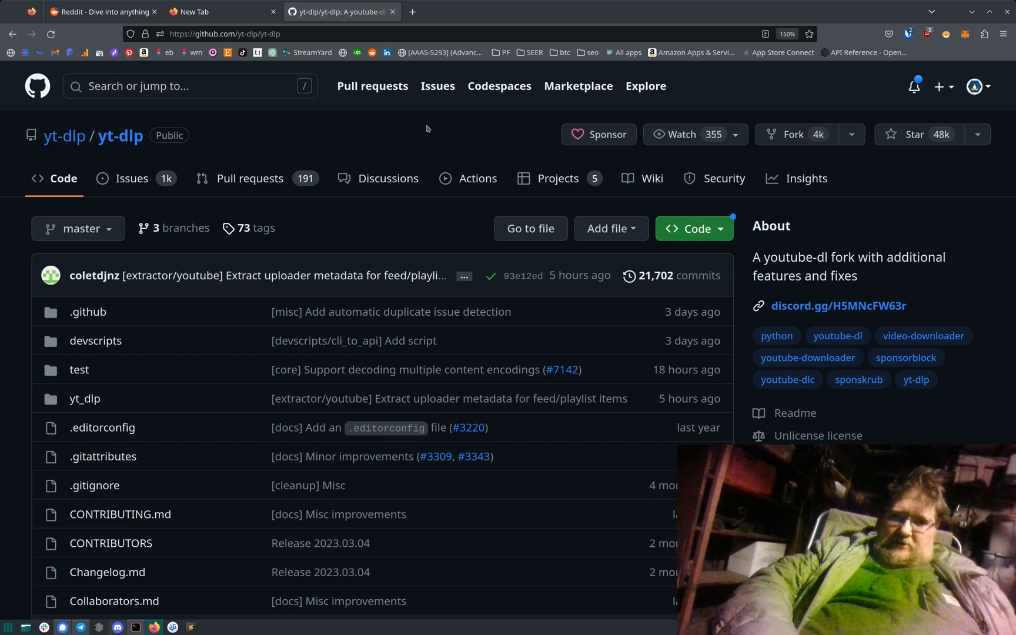
Scroll down through the yt-dlp GitHub README, then back up a little.
{"action": "scroll", "scroll_direction": "down", "scroll_amount": 3}
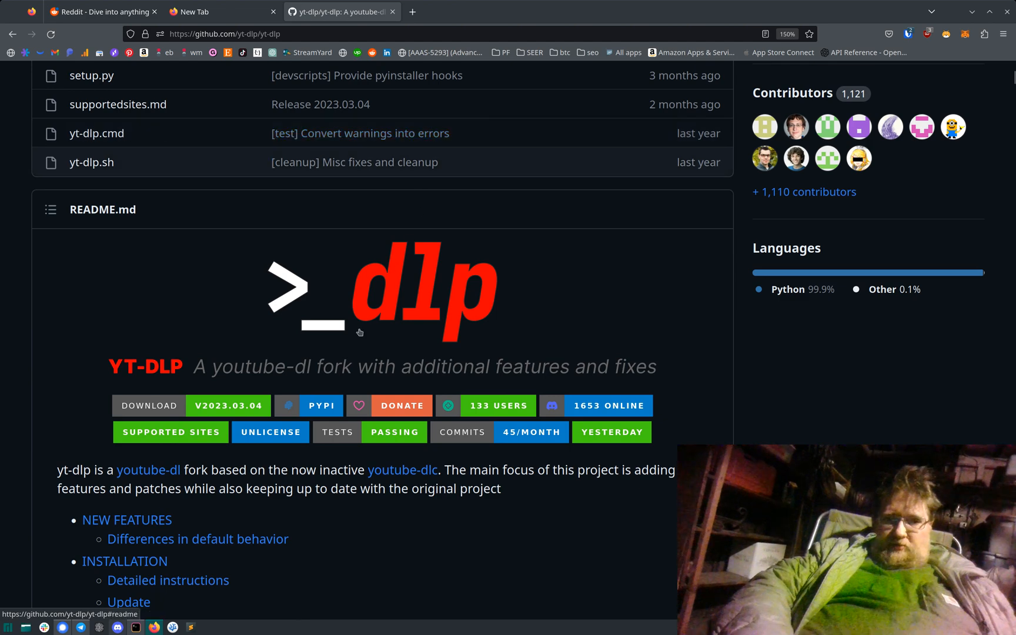
{"action": "scroll", "scroll_direction": "down", "scroll_amount": 3}
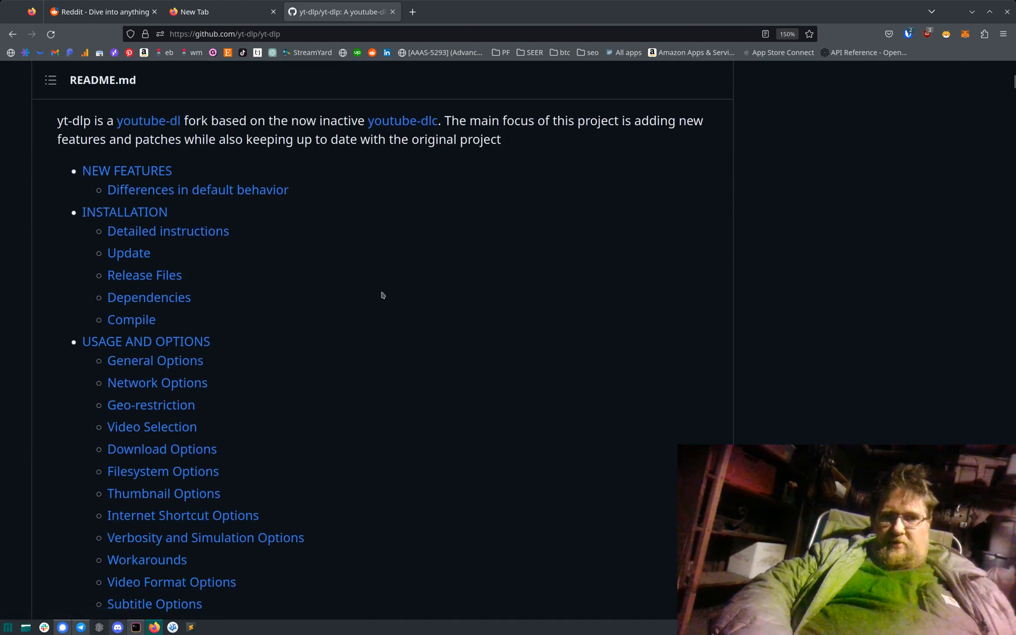
{"action": "scroll", "scroll_direction": "down", "scroll_amount": 3}
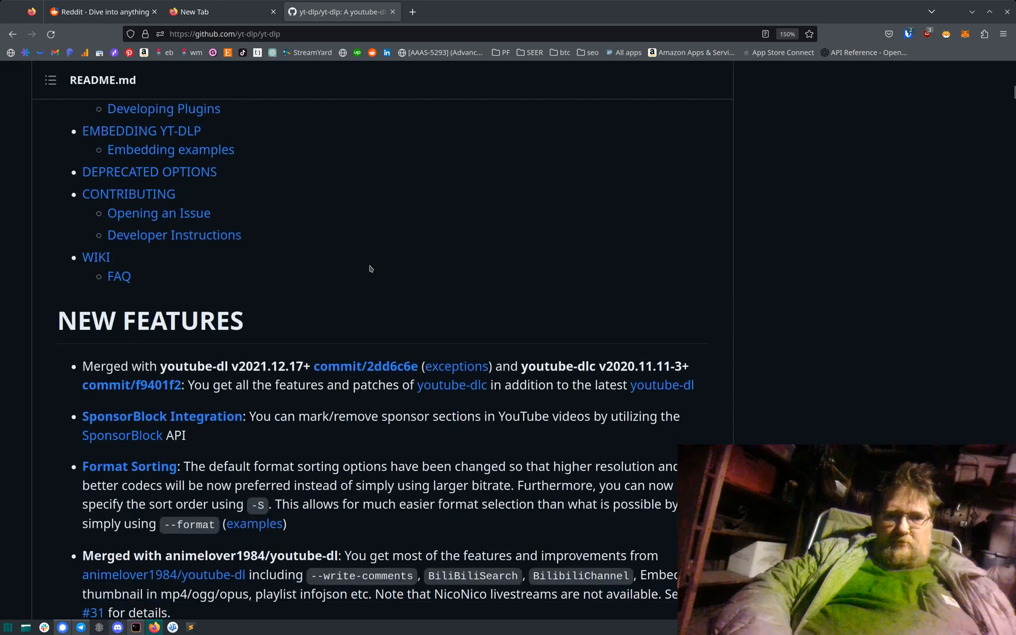
{"action": "scroll", "scroll_direction": "up", "scroll_amount": 3}
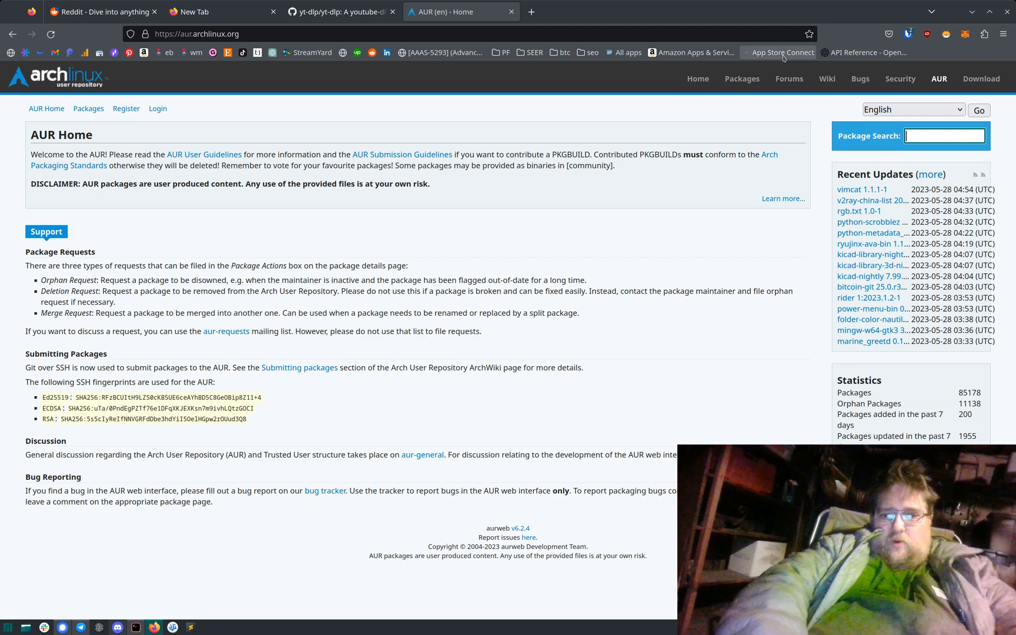
Search the AUR for yt-dlp, then switch over to the Hyper terminal.
{"action": "type", "text": "yt-dlp"}
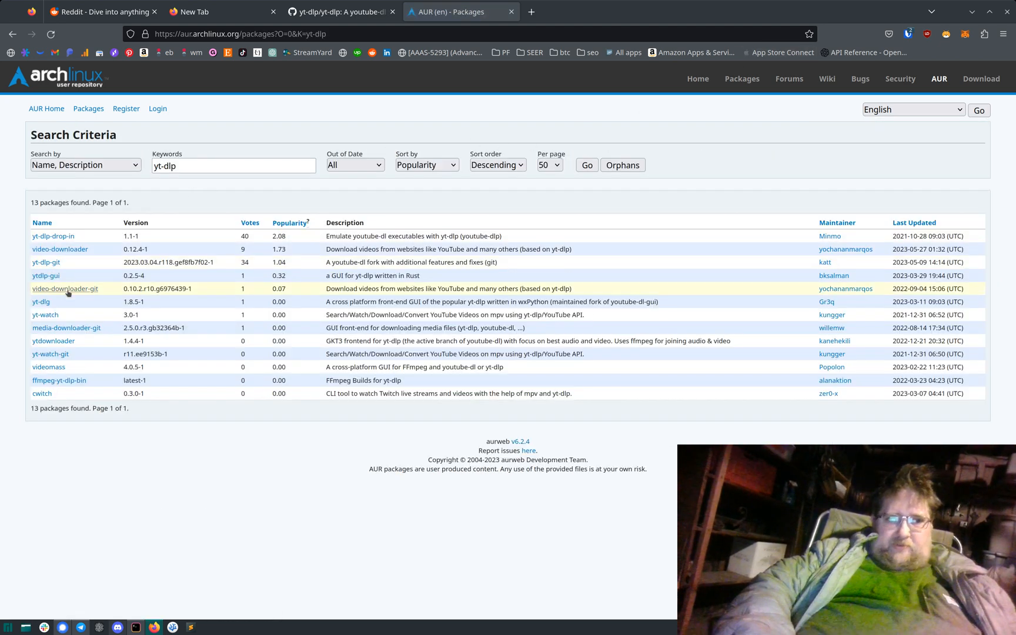
{"action": "mouse_move", "coordinate": [46, 262]}
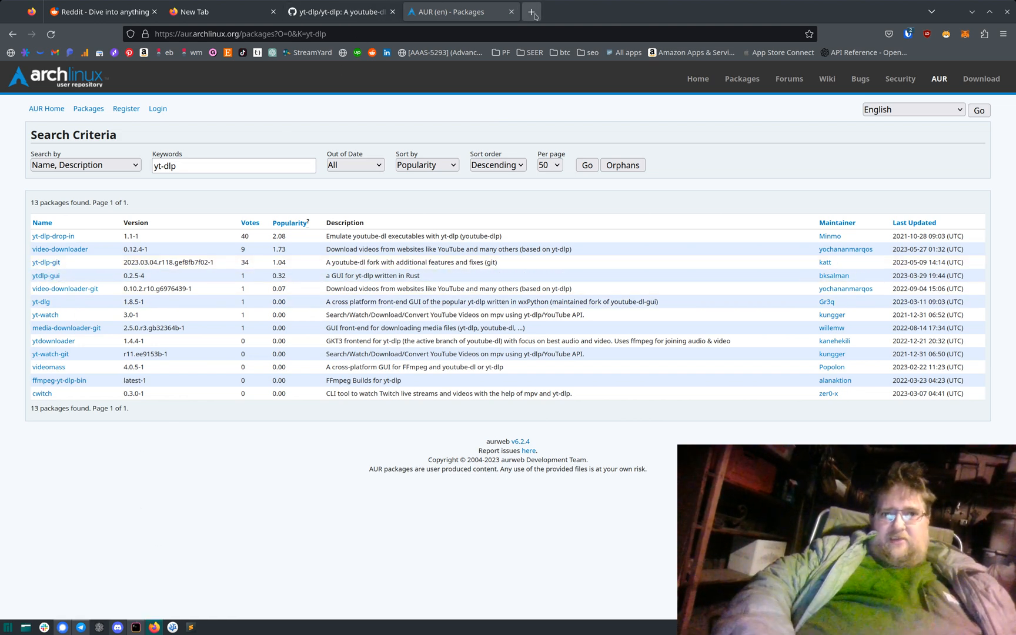
{"action": "left_click", "coordinate": [531, 11]}
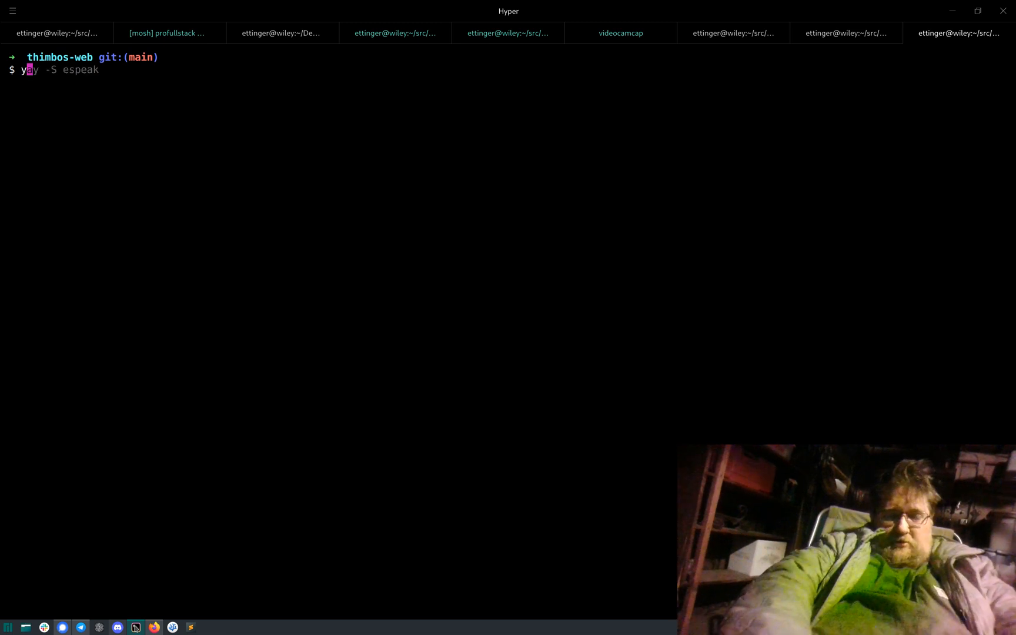
{"action": "type", "text": "yt-dlp 'https://www.tiktok.com/@chovyfubar/video/7237788489012579627?lang=en' --merge-output-formats=mp4"}
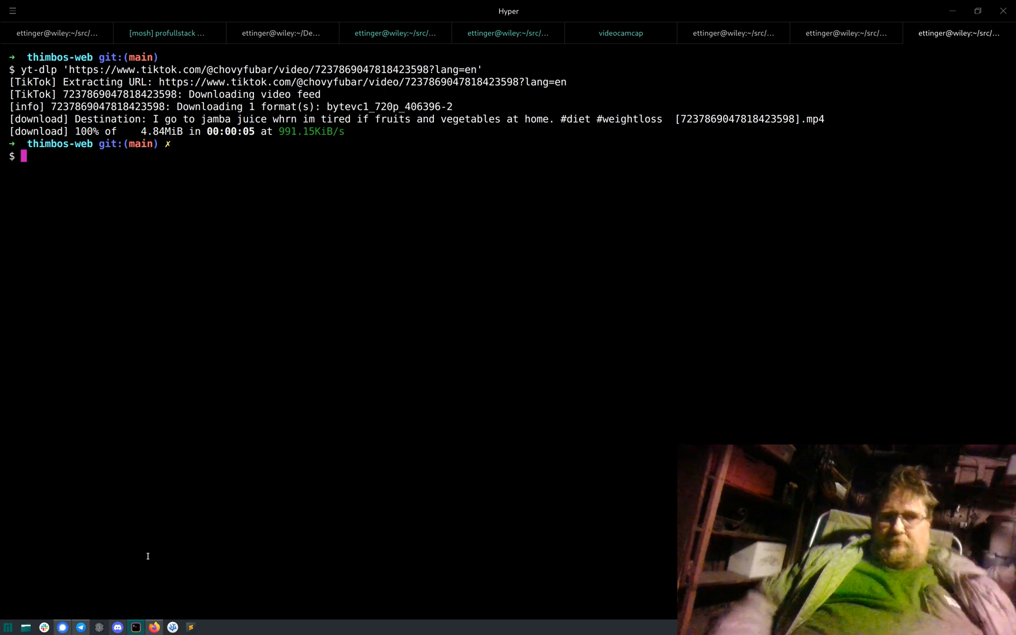
{"action": "type", "text": "opne ."}
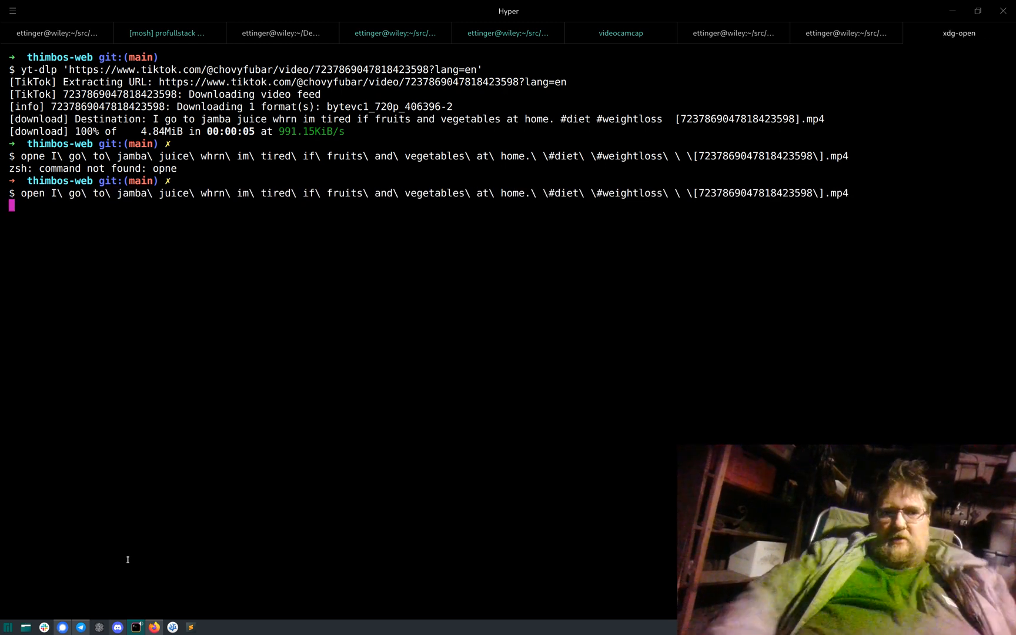
Play the downloaded video in VLC and move the 'New monument grills g22' mp4 to ~/Desktop.
{"action": "key", "text": "Return"}
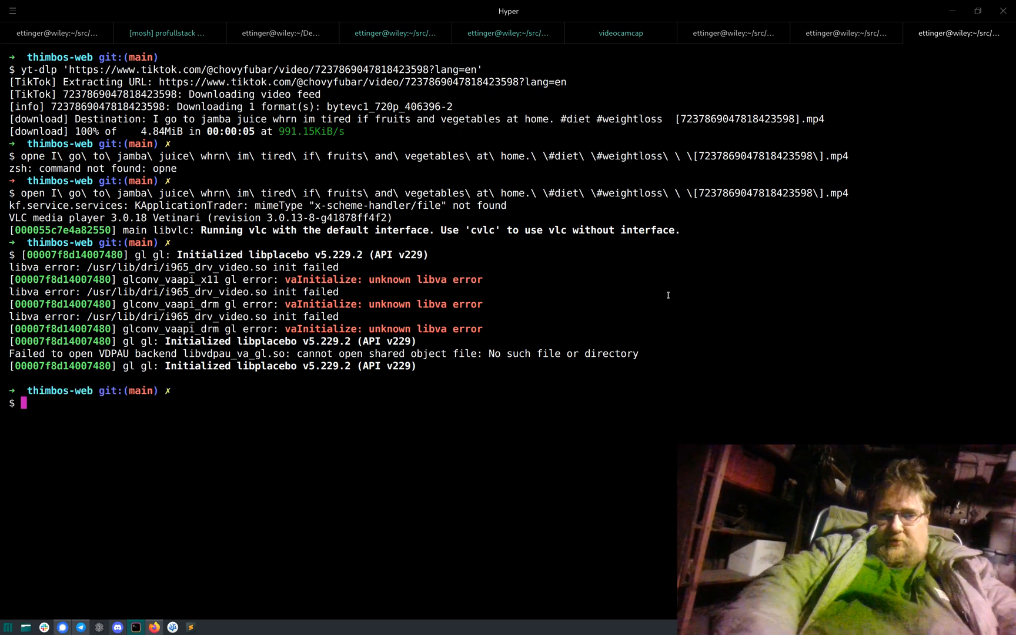
{"action": "type", "text": "mv New\\ monument\\ grills\\ g22\\ \\#bbq\\ \\ \\[7237626153052245290\\].mp4 ~/Desktop"}
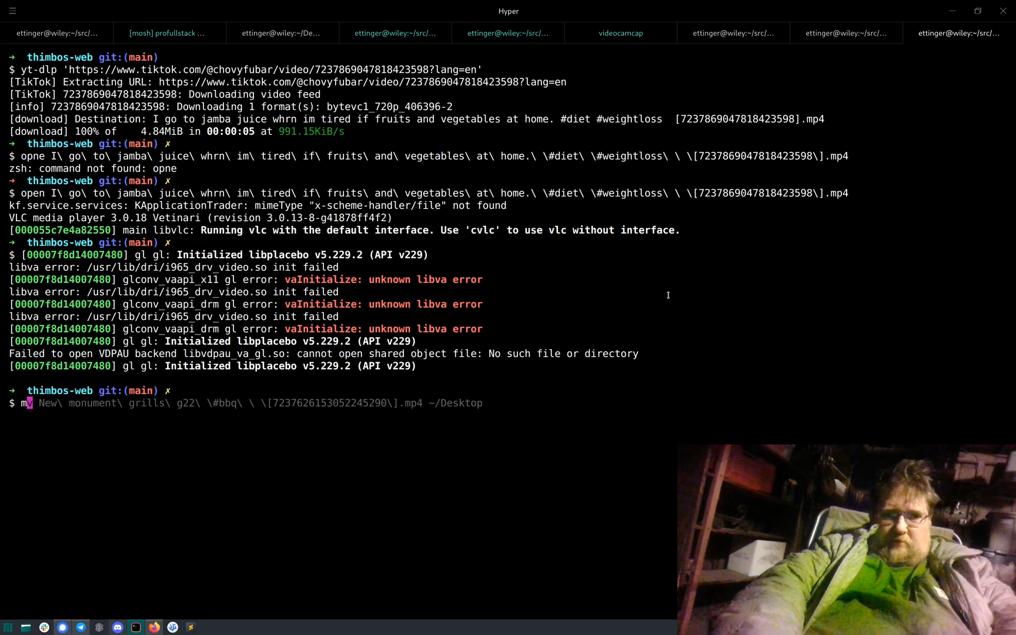
{"action": "type", "text": "man yt-dlp"}
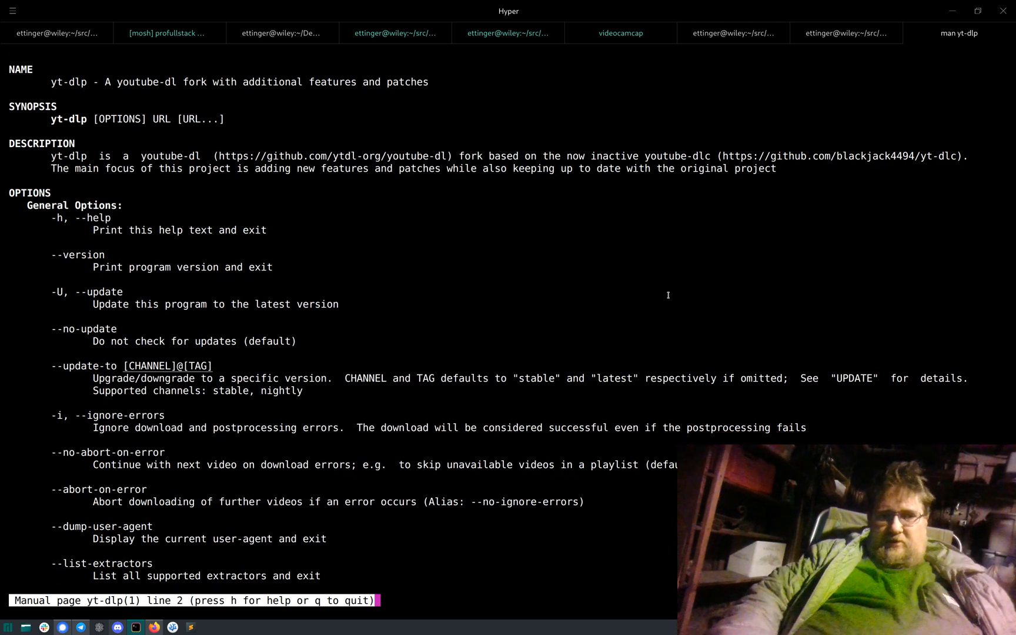
Page through the yt-dlp manual's General, Network, Geo-restriction and Video Selection options.
{"action": "scroll", "scroll_direction": "down", "scroll_amount": 3}
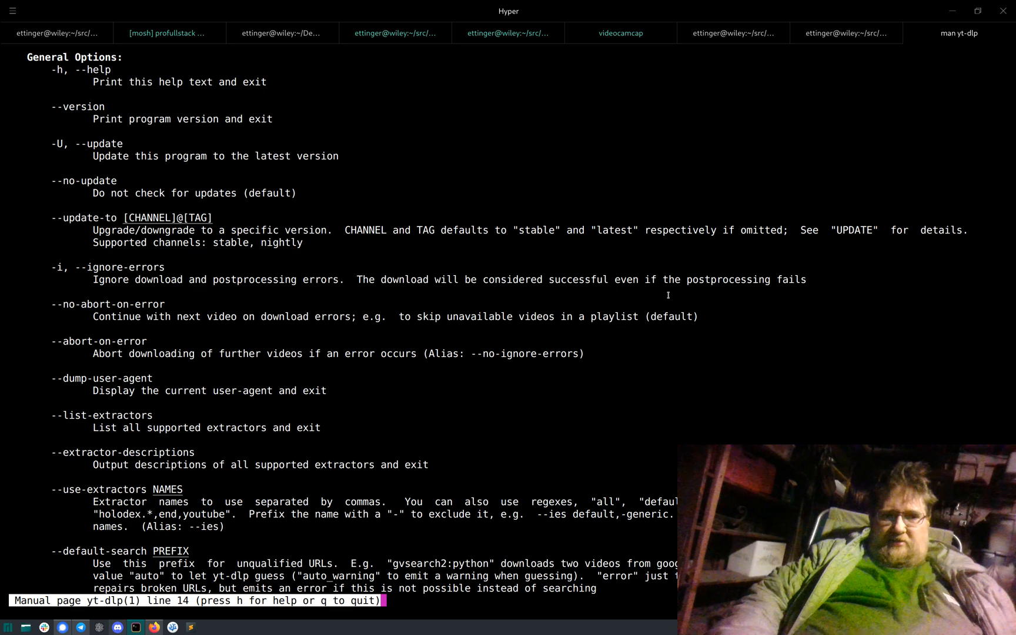
{"action": "scroll", "scroll_direction": "down", "scroll_amount": 3}
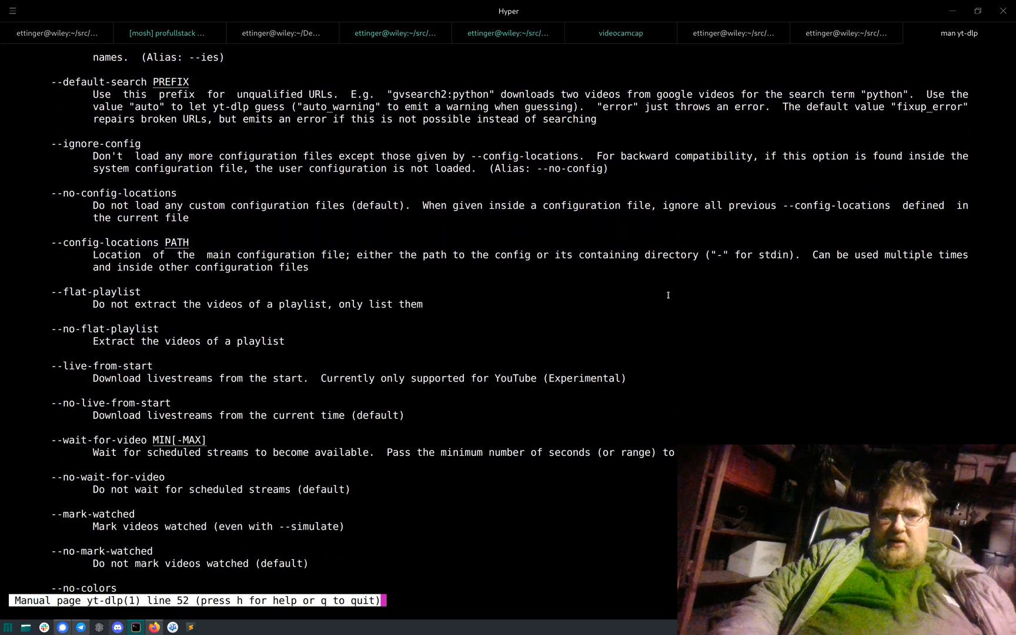
{"action": "scroll", "scroll_direction": "down", "scroll_amount": 3}
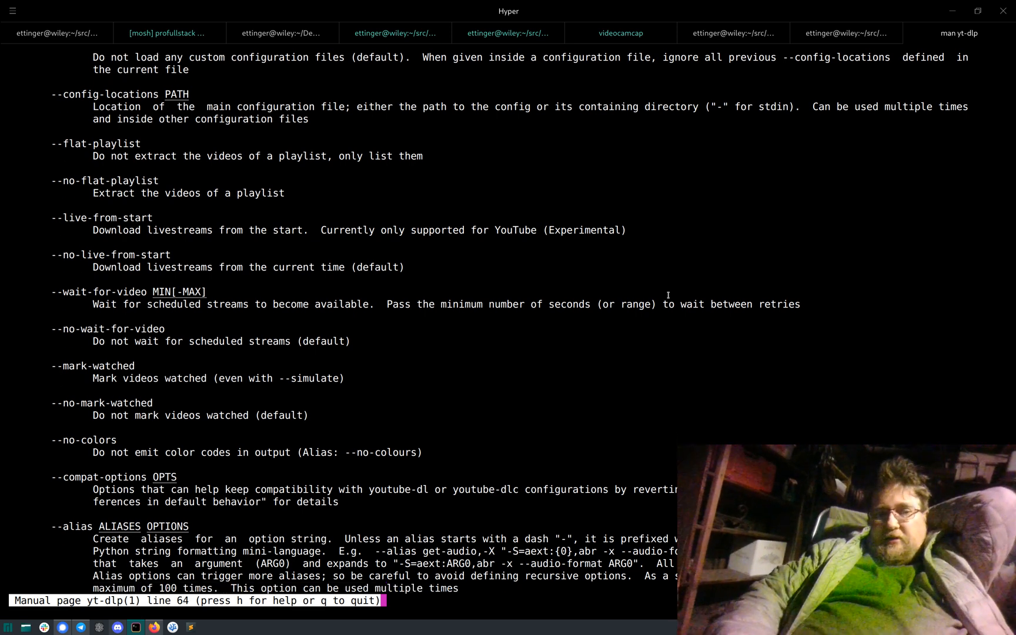
{"action": "scroll", "scroll_direction": "down", "scroll_amount": 3}
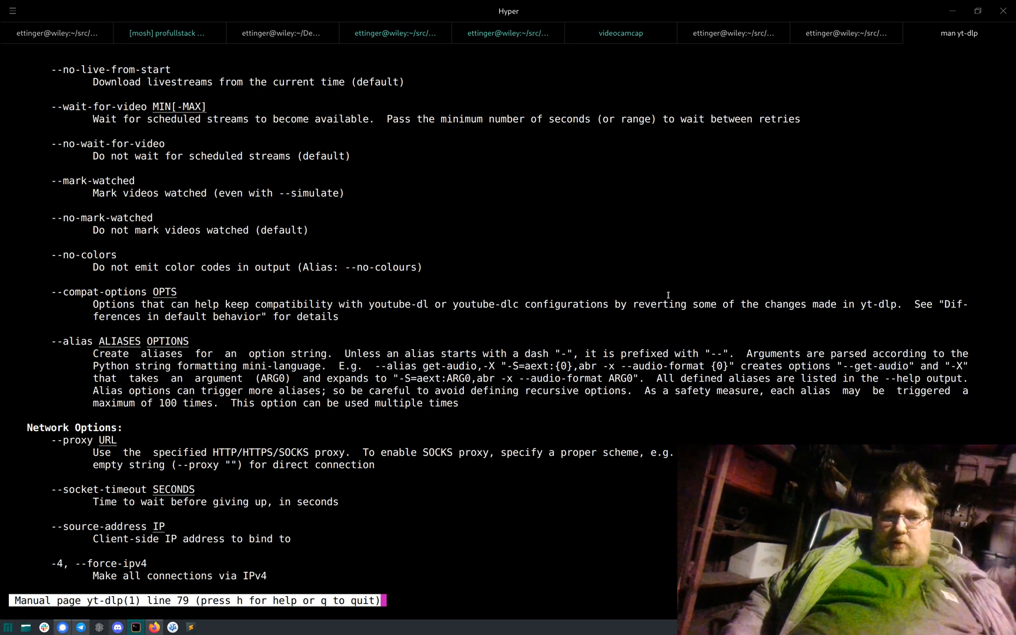
{"action": "scroll", "scroll_direction": "down", "scroll_amount": 3}
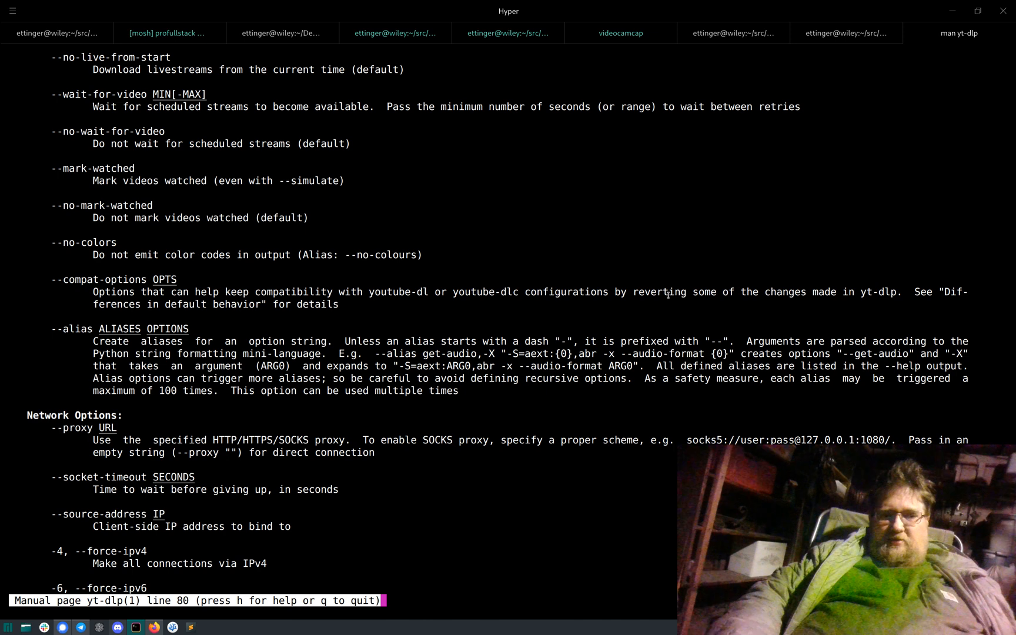
{"action": "scroll", "scroll_direction": "down", "scroll_amount": 3}
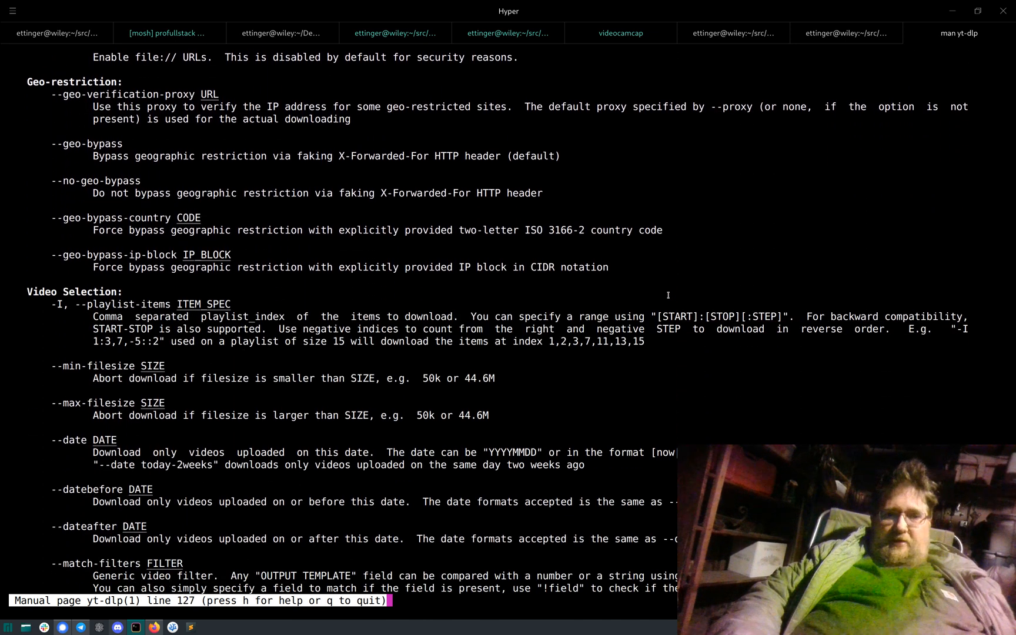
{"action": "scroll", "scroll_direction": "down", "scroll_amount": 3}
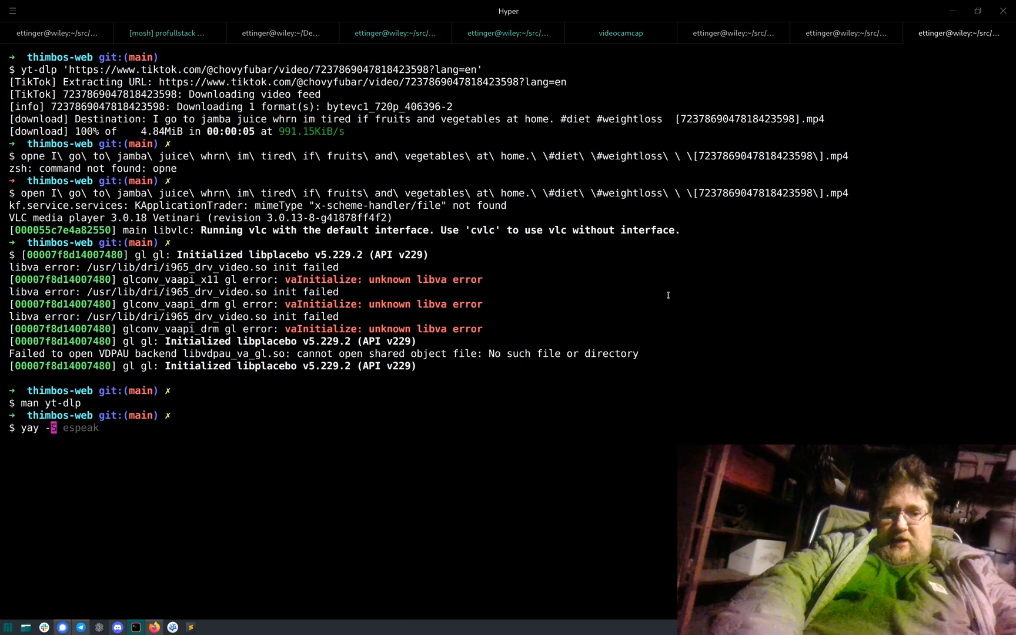
Start a yay reinstall of yt-dlp and answer n to cancel it.
{"action": "type", "text": "yt-dlp"}
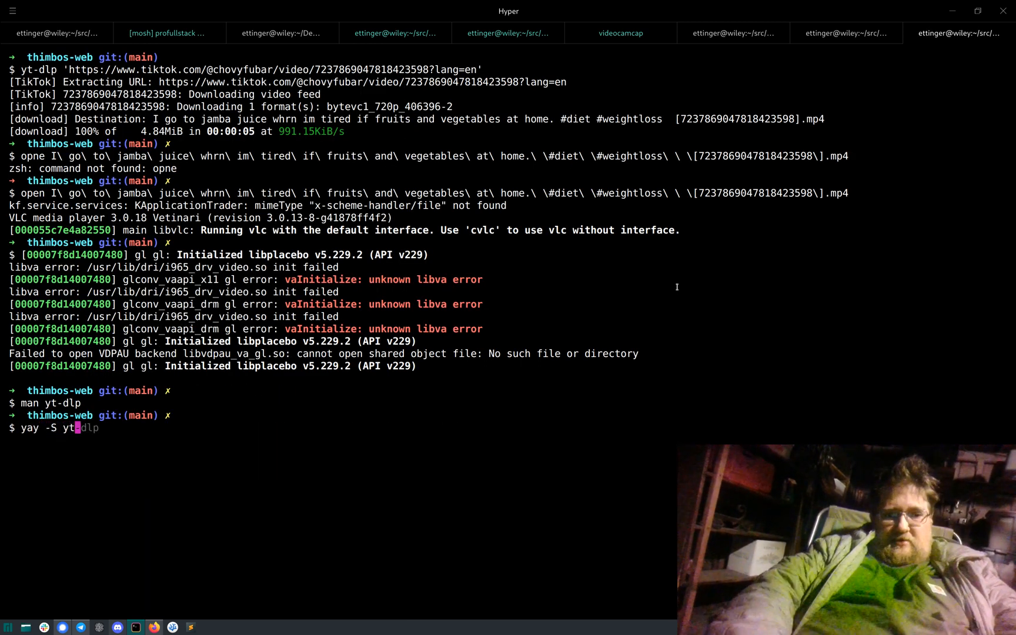
{"action": "key", "text": "Return"}
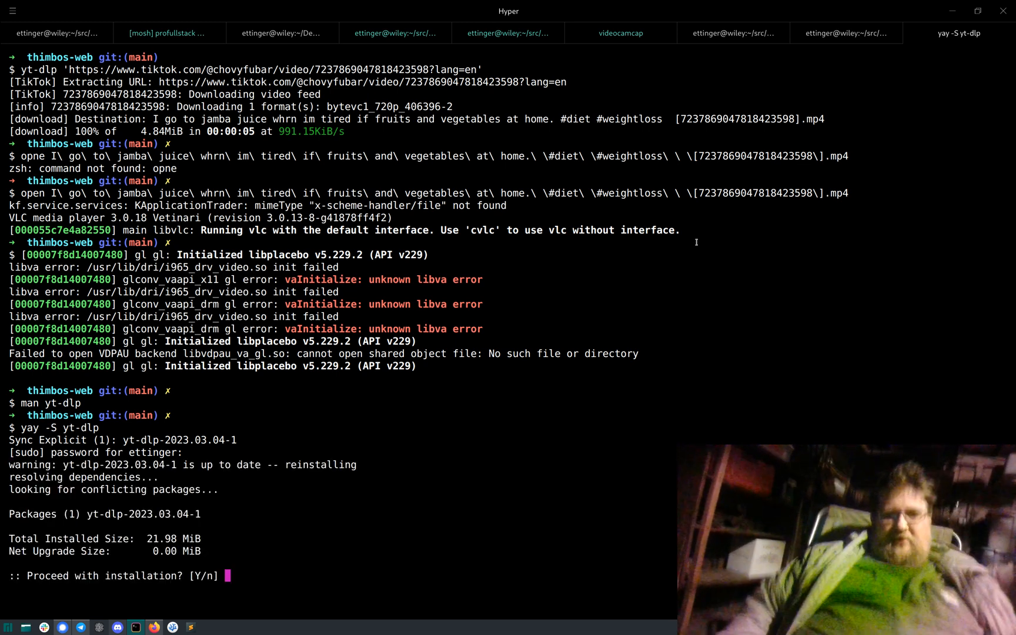
{"action": "type", "text": "n"}
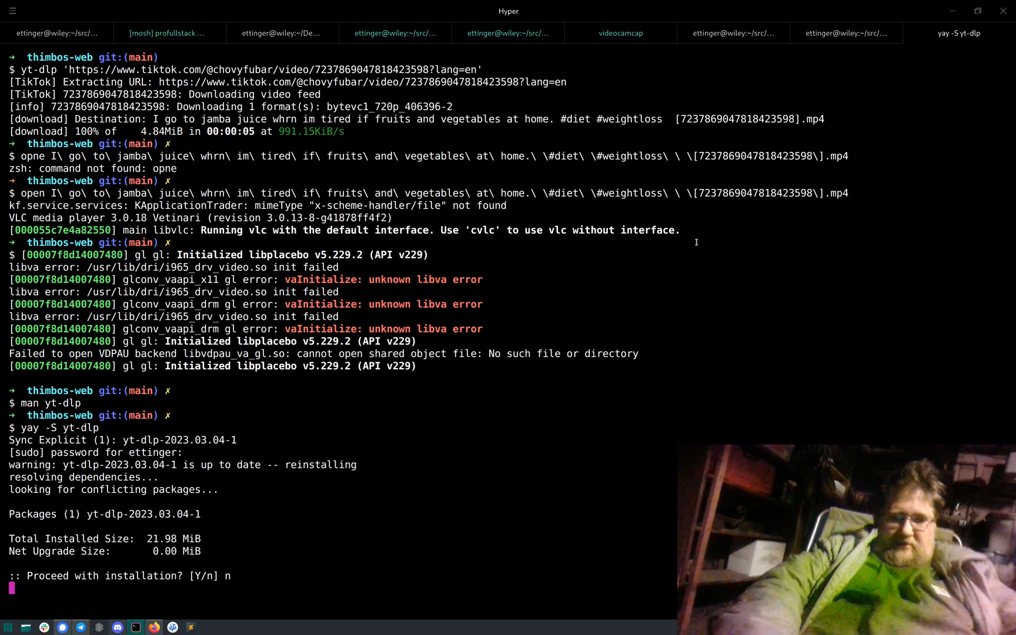
{"action": "type", "text": "yt-l"}
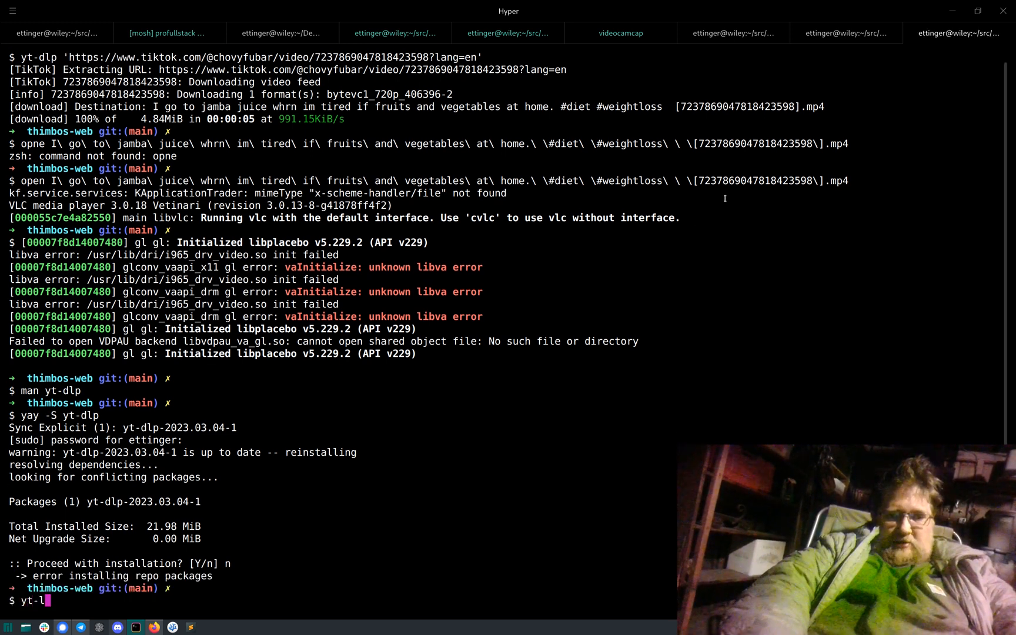